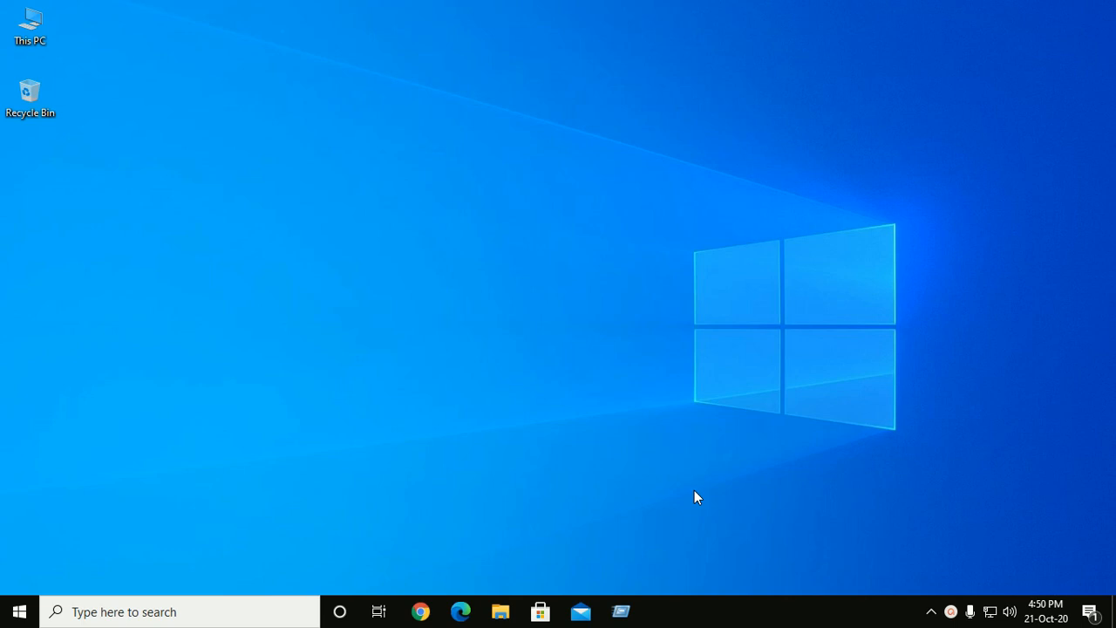
mouse_move(477, 200)
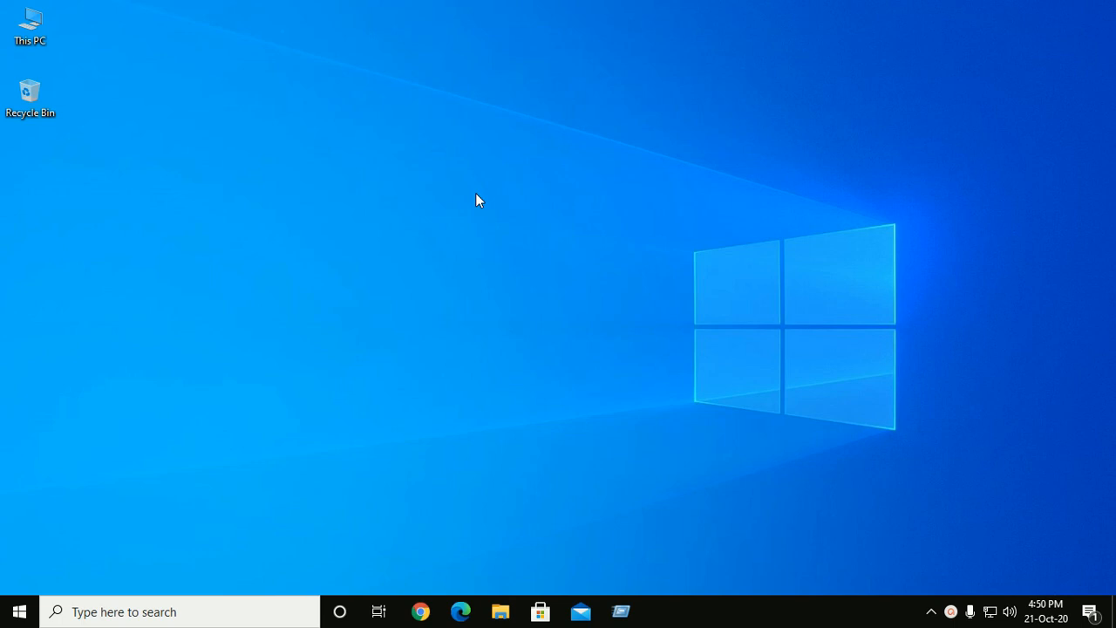
mouse_move(338, 324)
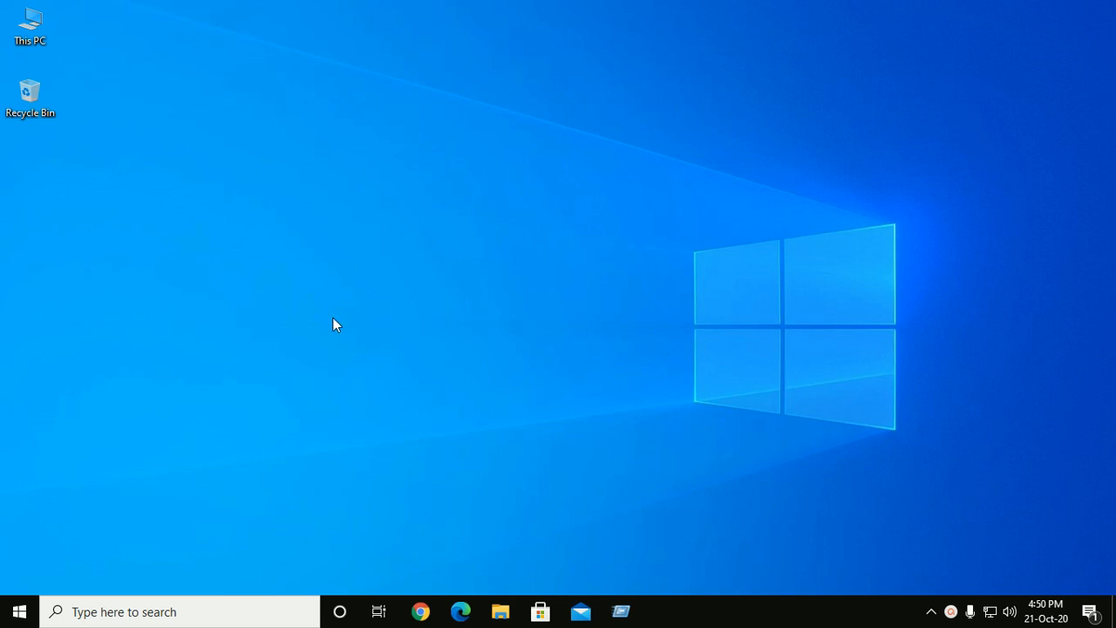
- Search for powershell in Windows Search and launch the Windows PowerShell result
click(122, 610)
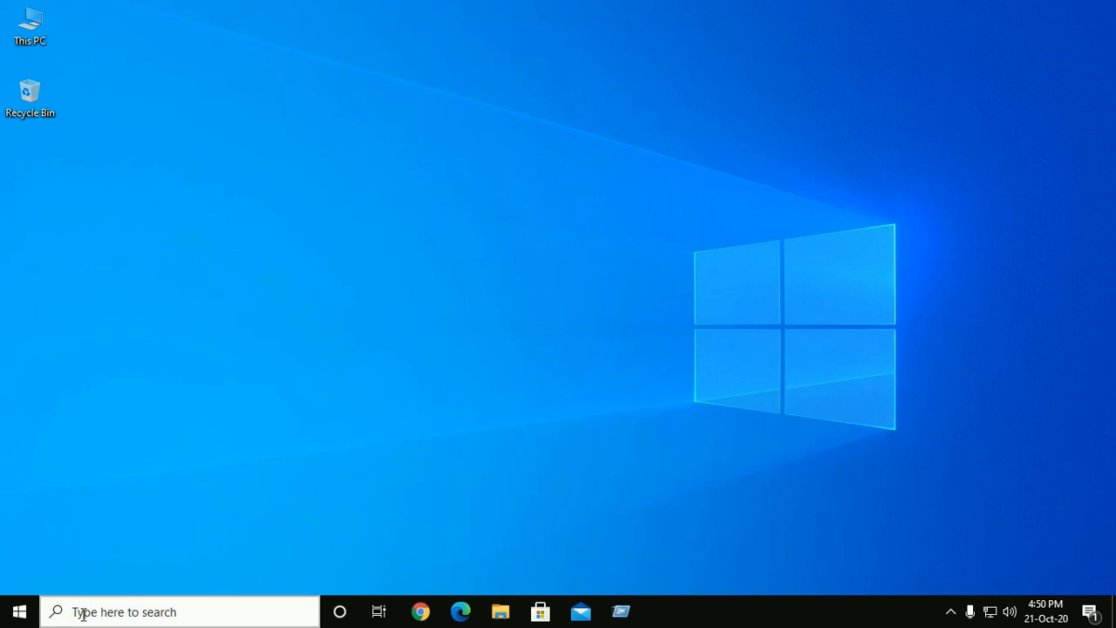
text(powershe)
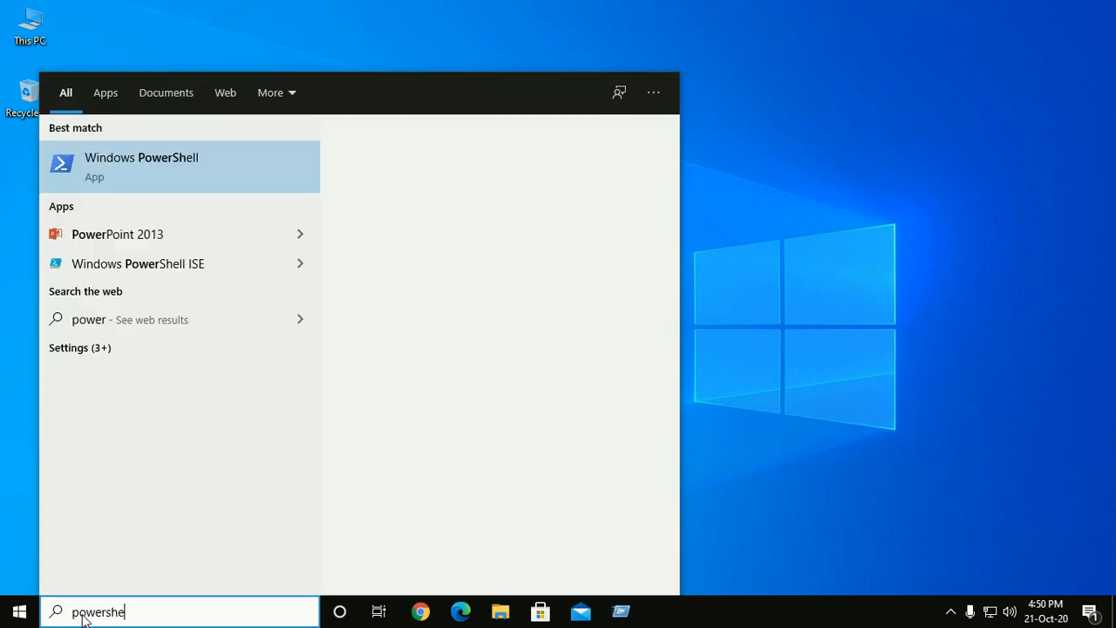
key(backspace)
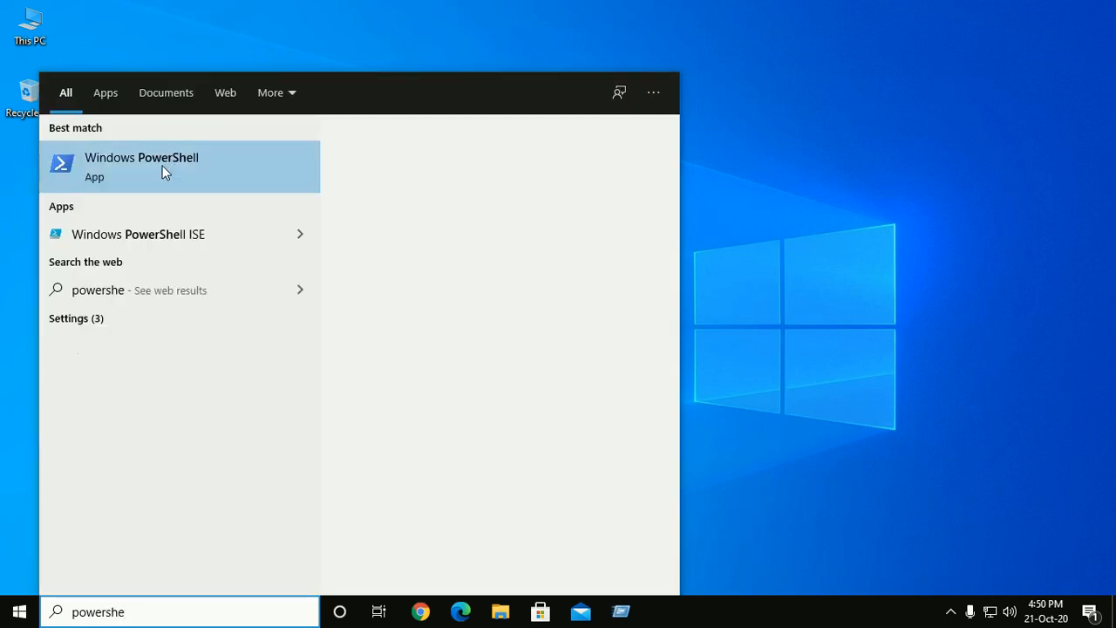
key(Escape)
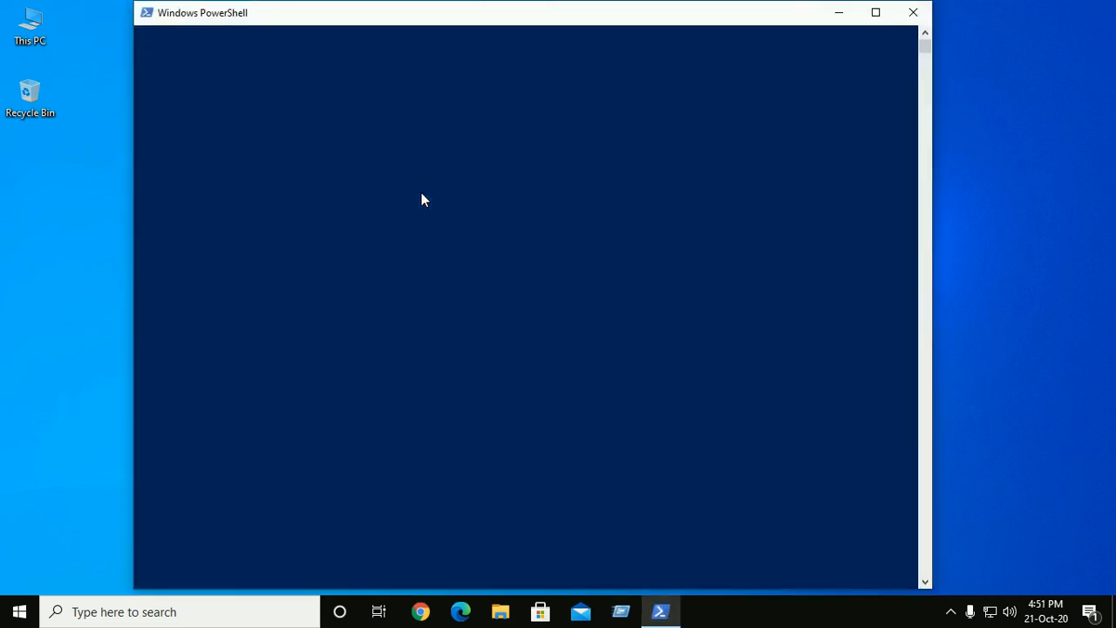
mouse_move(486, 255)
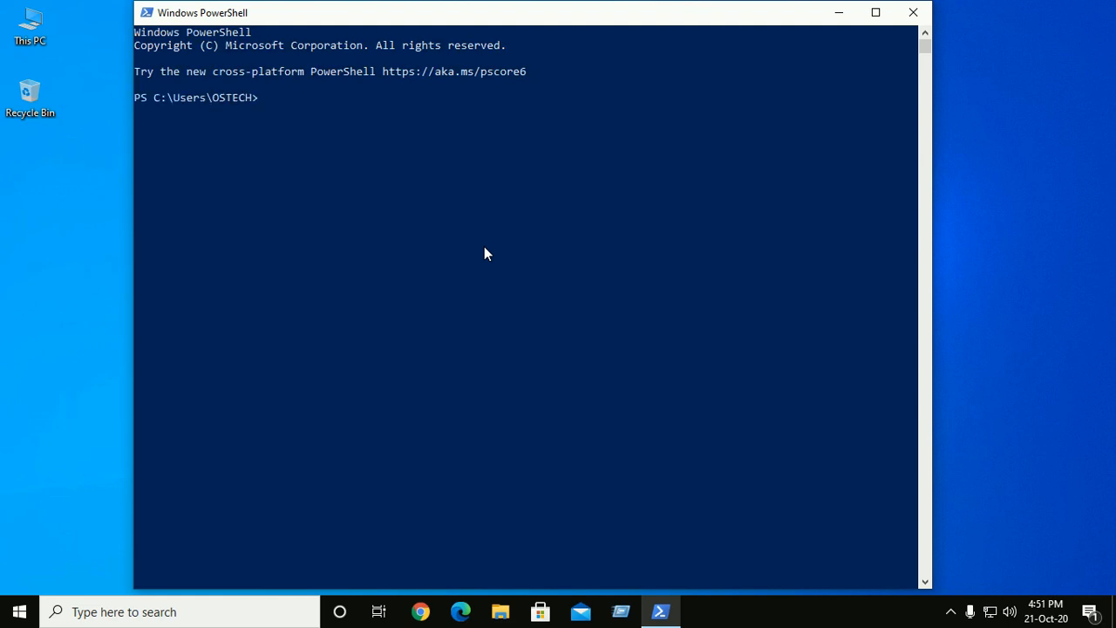
- List the home folder with dir and highlight the venv folder in the output
text(dir)
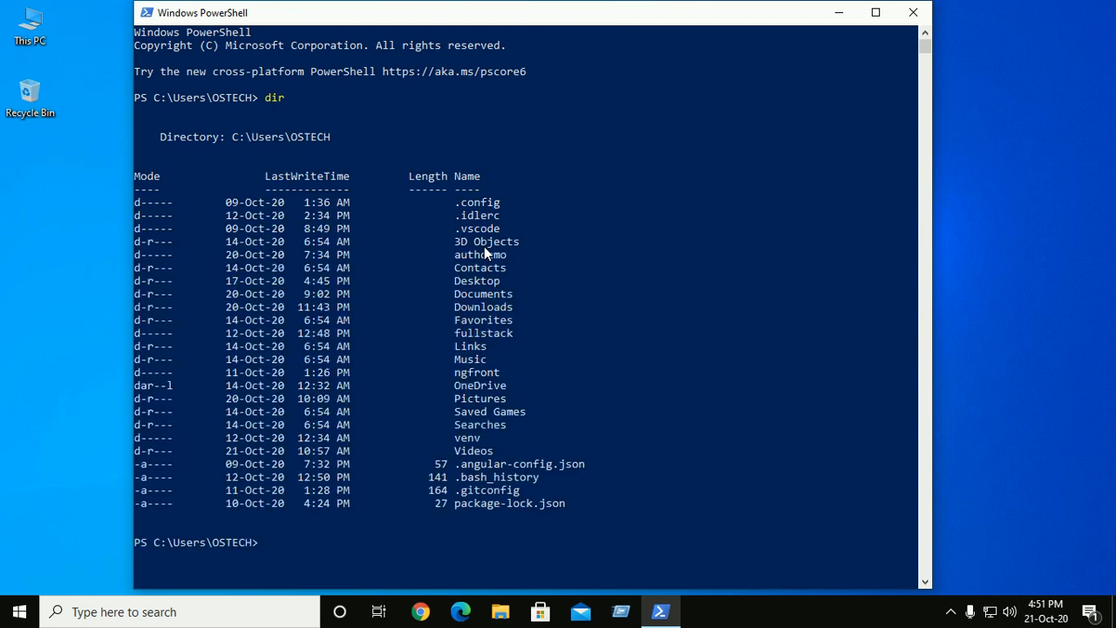
click(468, 436)
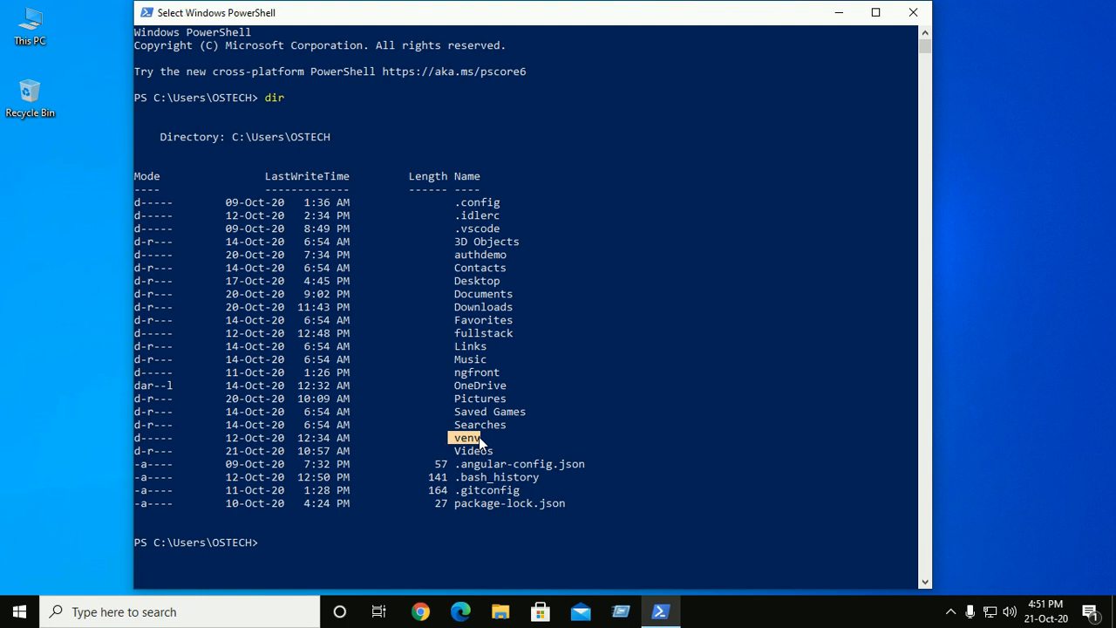
mouse_move(479, 443)
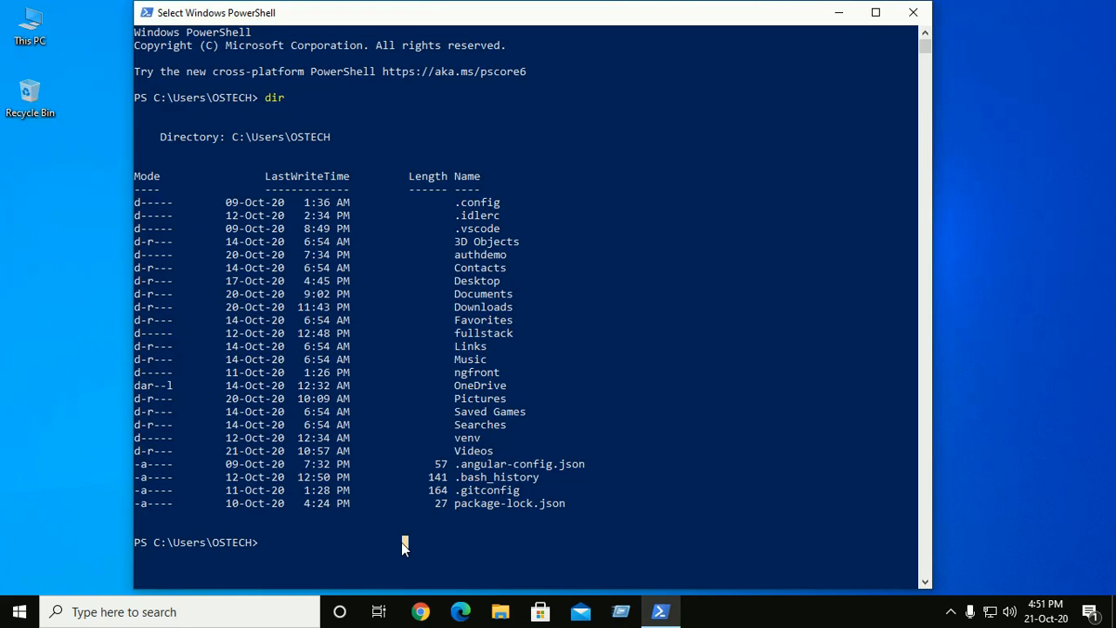
- Compose .\venv\Scripts\Activate.ps1 at the prompt, correcting a mistyped .bat extension
text(v)
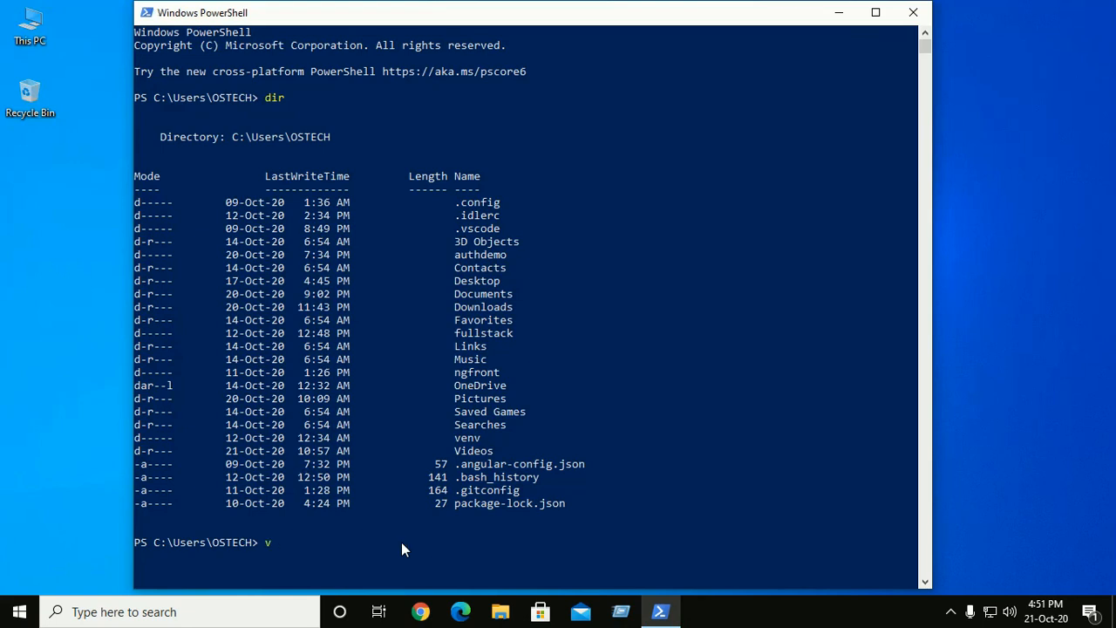
text(.\venv\)
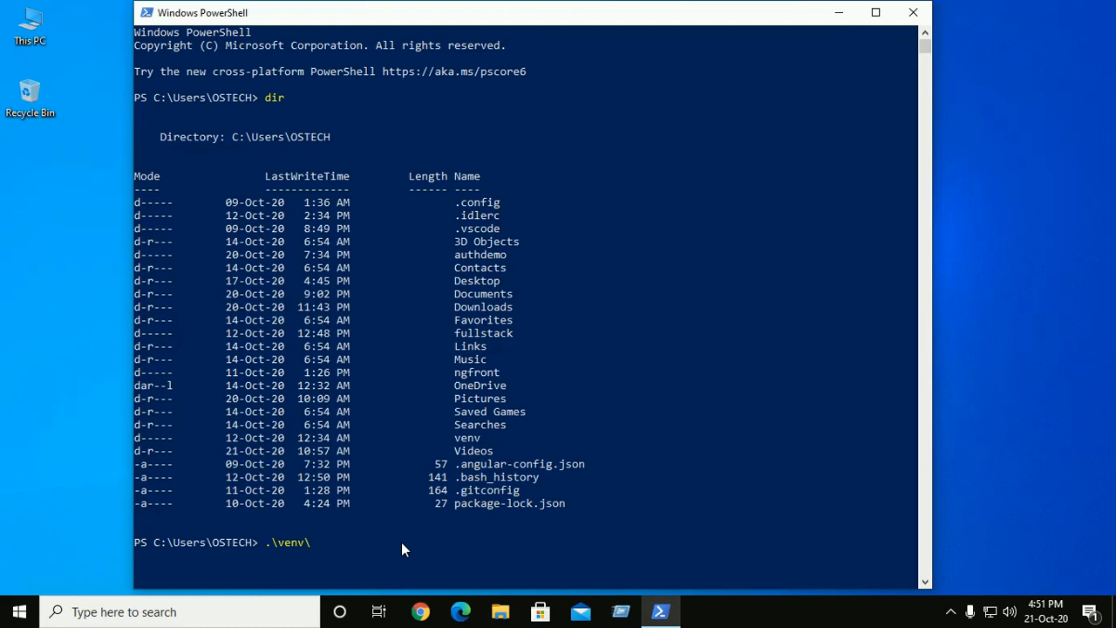
text(Scripts\a)
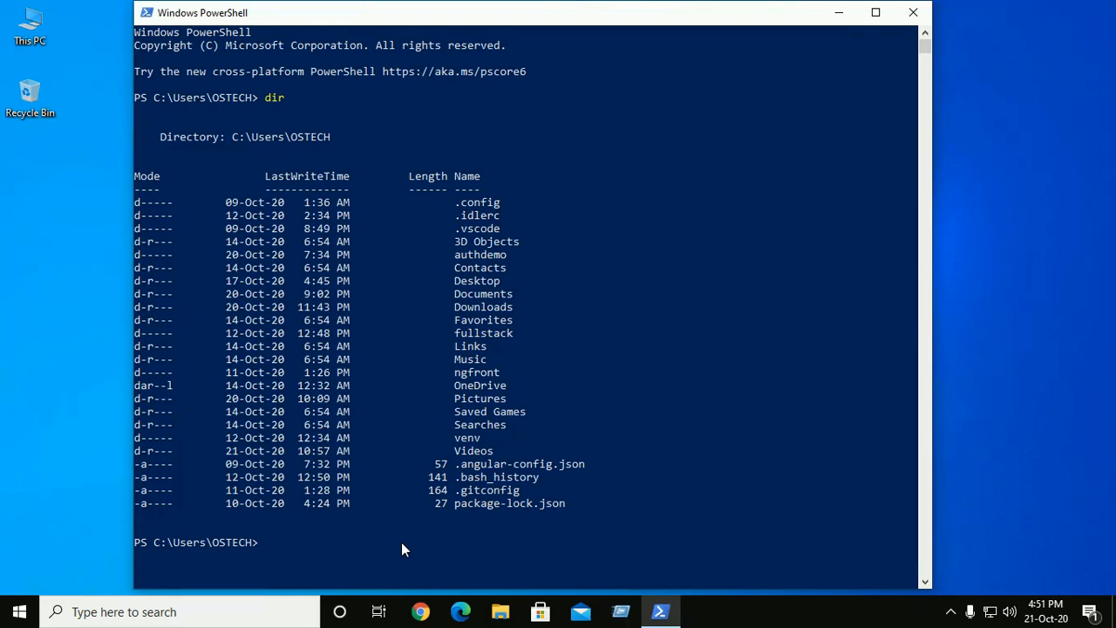
text(venv\)
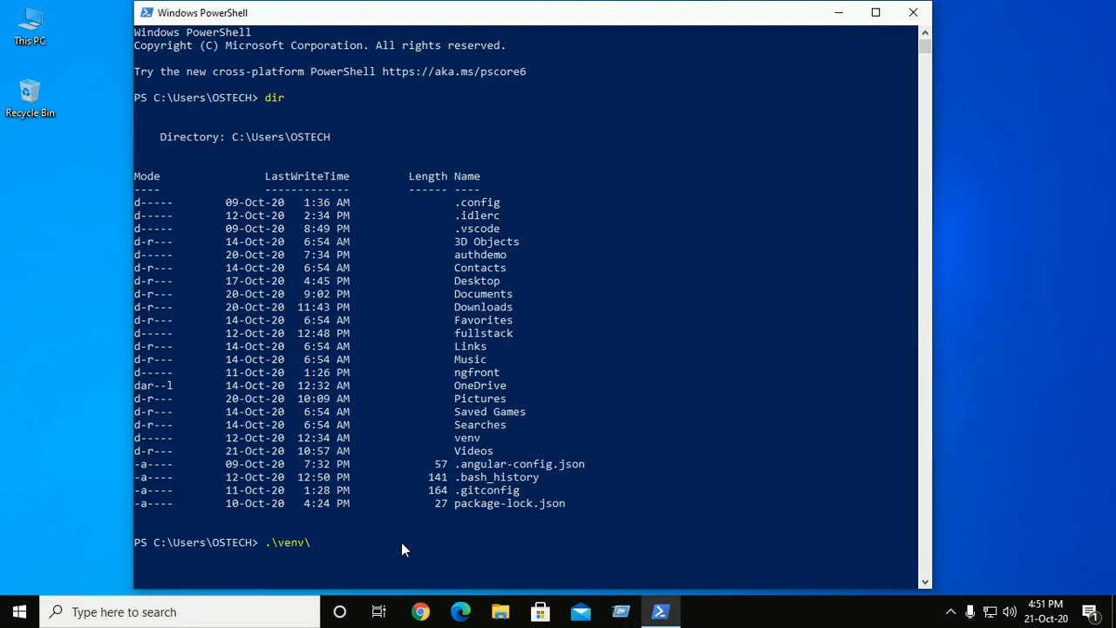
text(Scripts\)
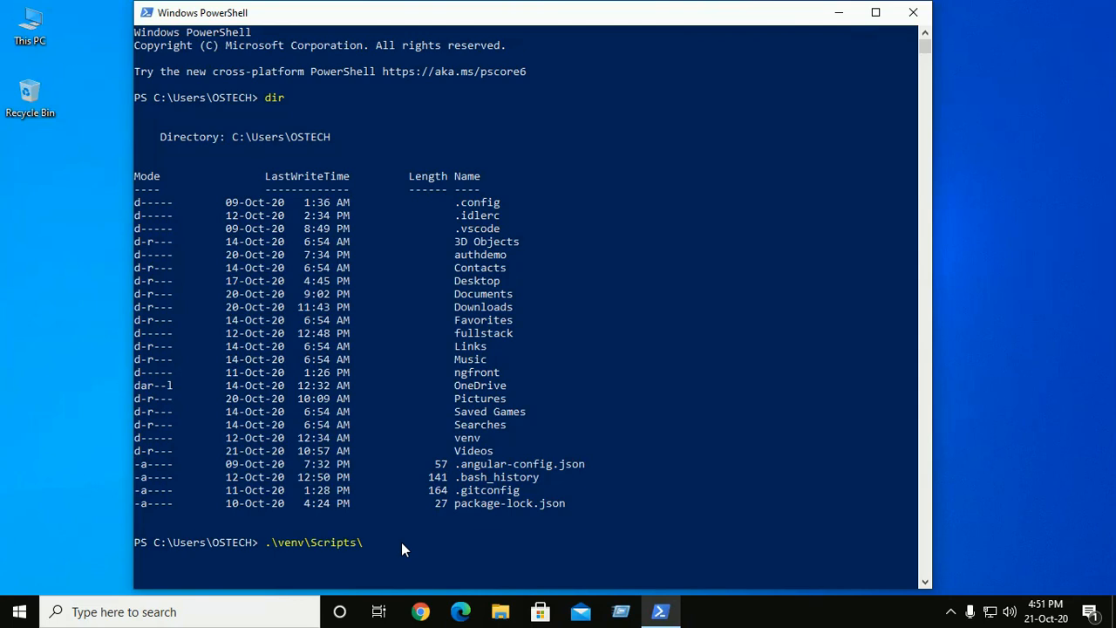
text(activate)
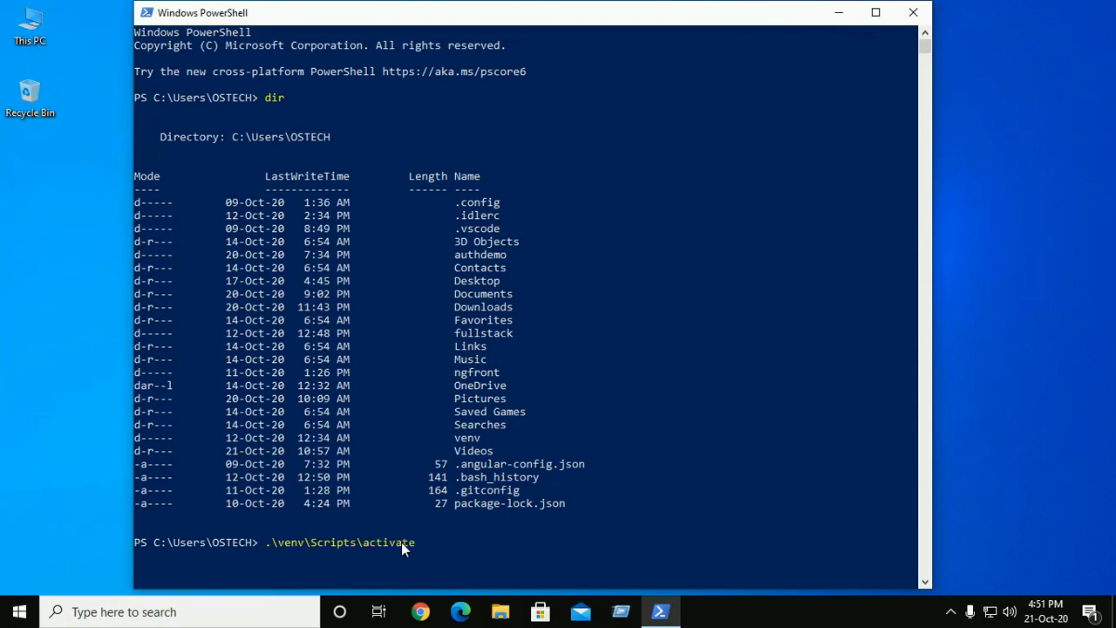
text(.ba)
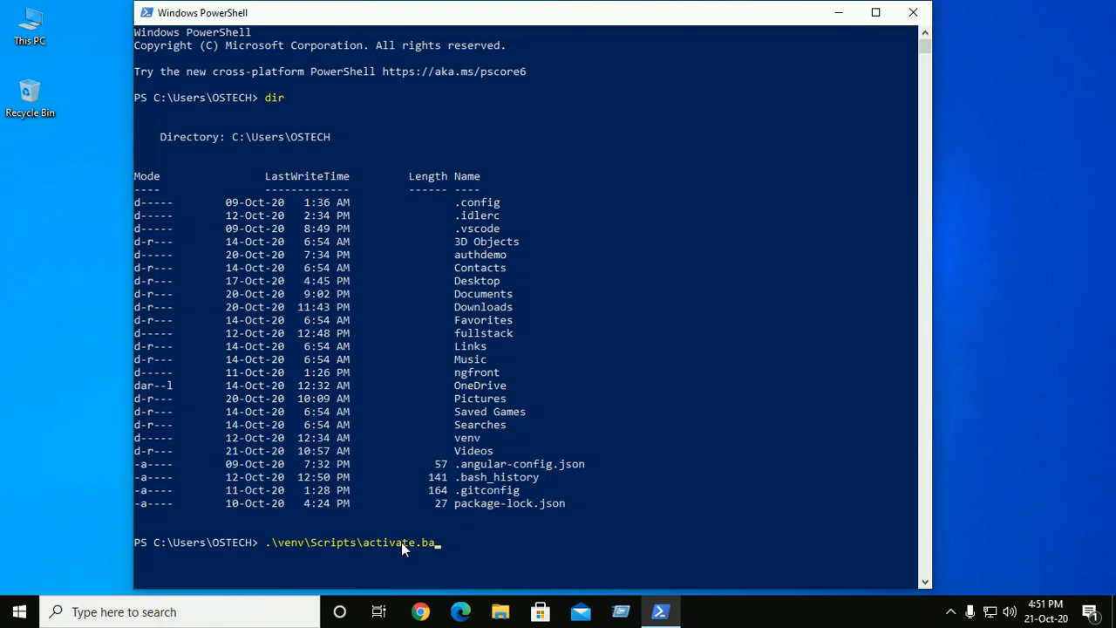
key(Backspace)
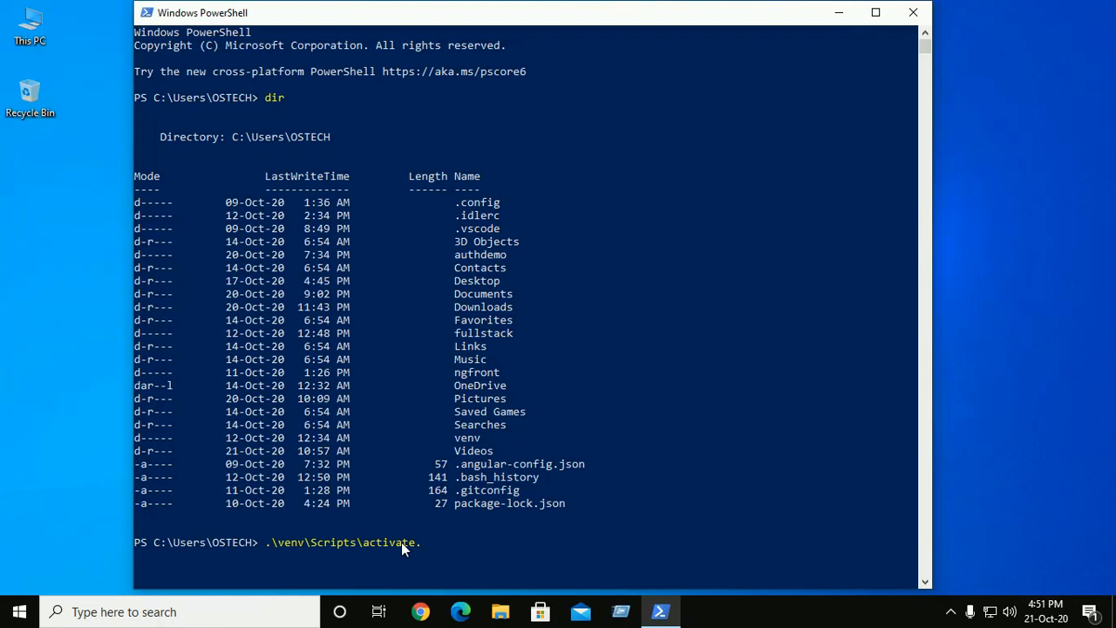
text(Activate.ps1)
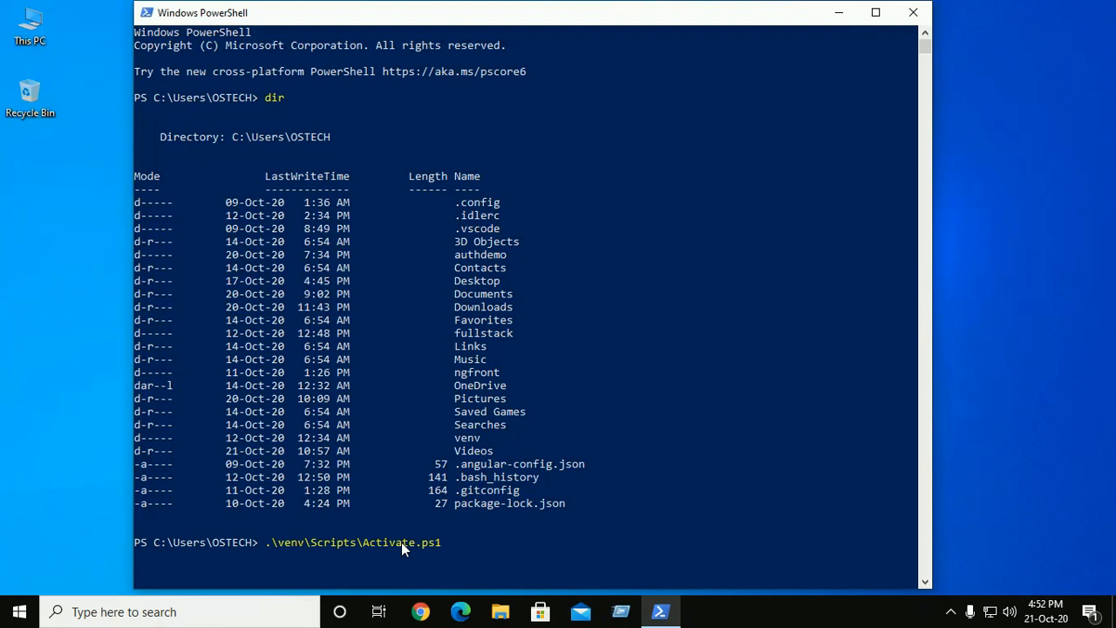
key(enter)
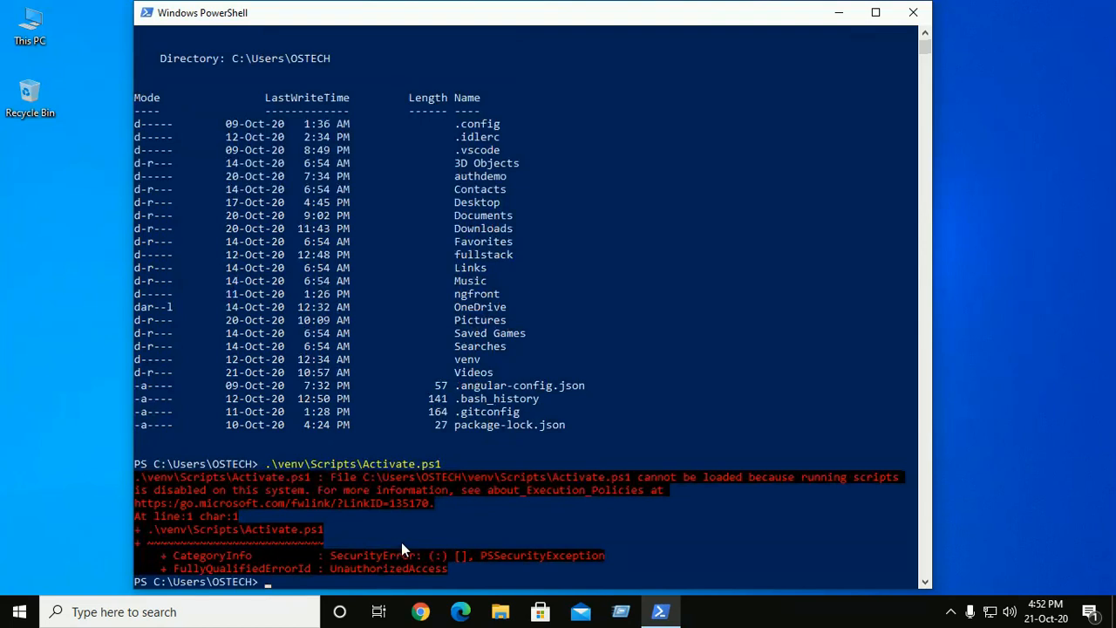
mouse_move(485, 516)
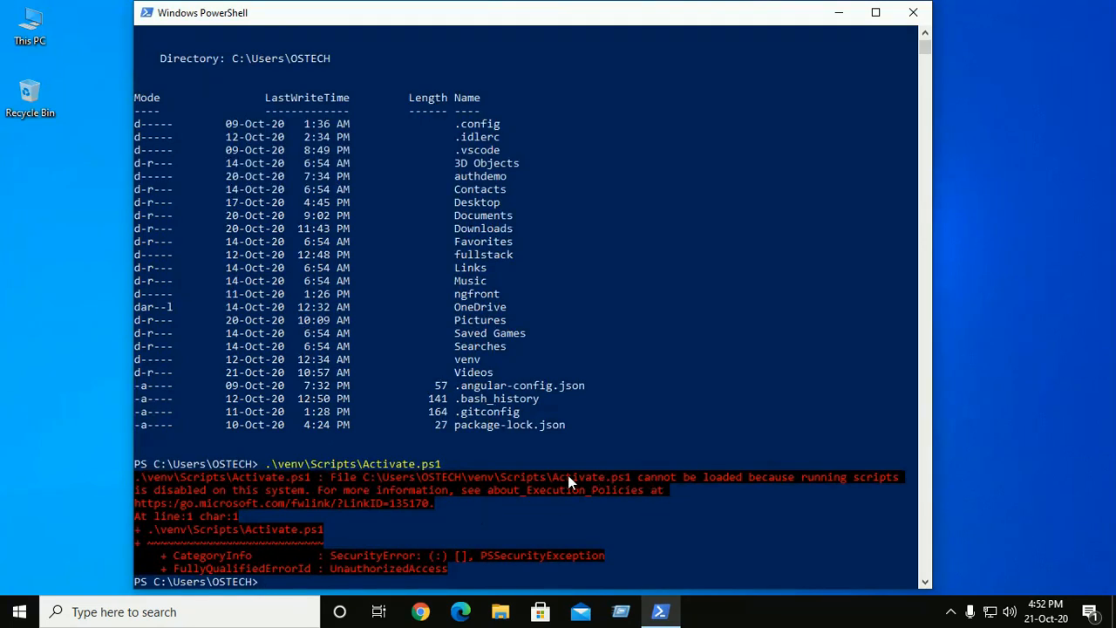
mouse_move(662, 484)
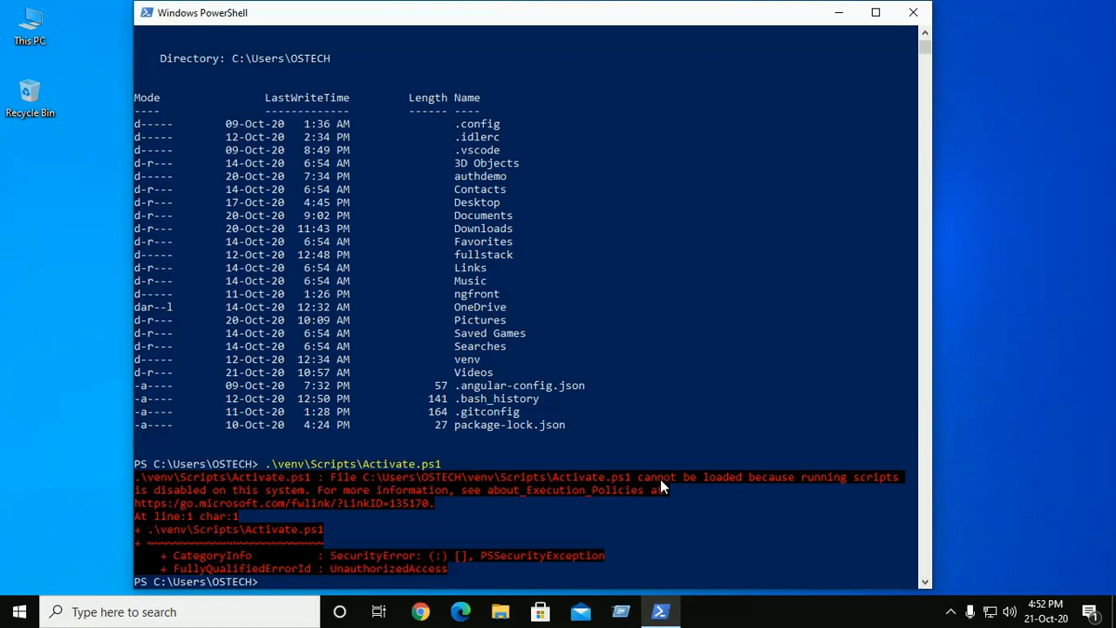
mouse_move(800, 489)
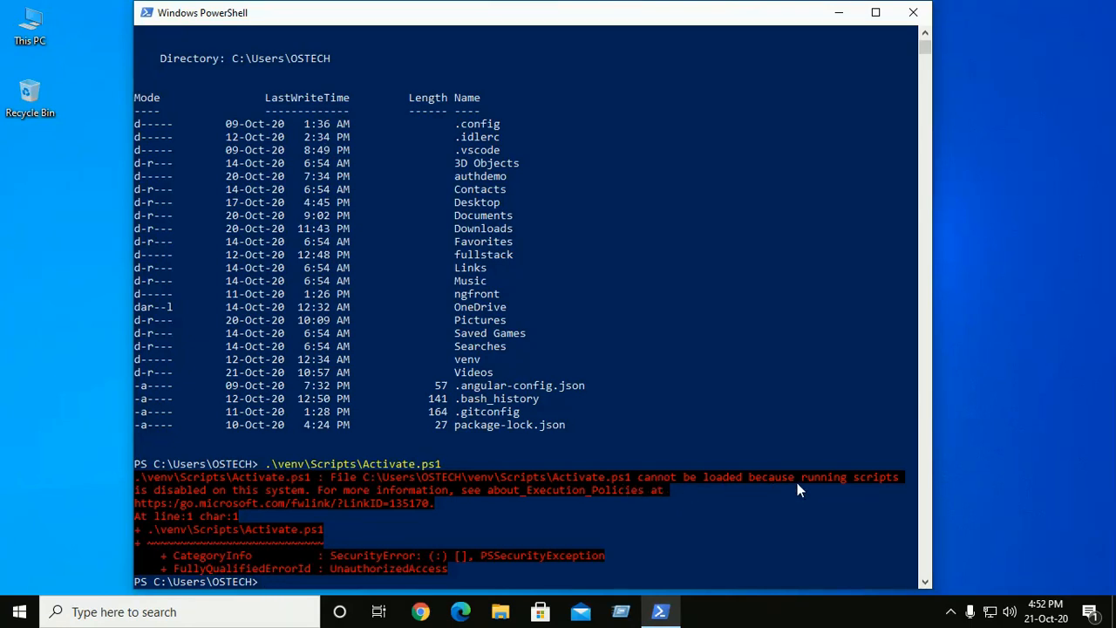
mouse_move(248, 497)
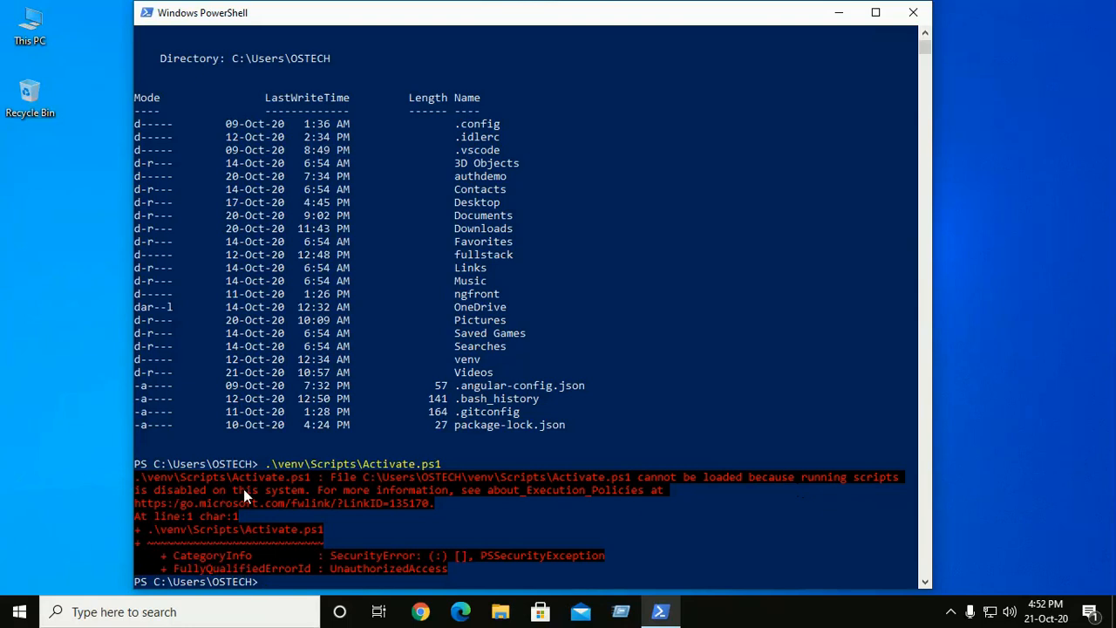
mouse_move(509, 505)
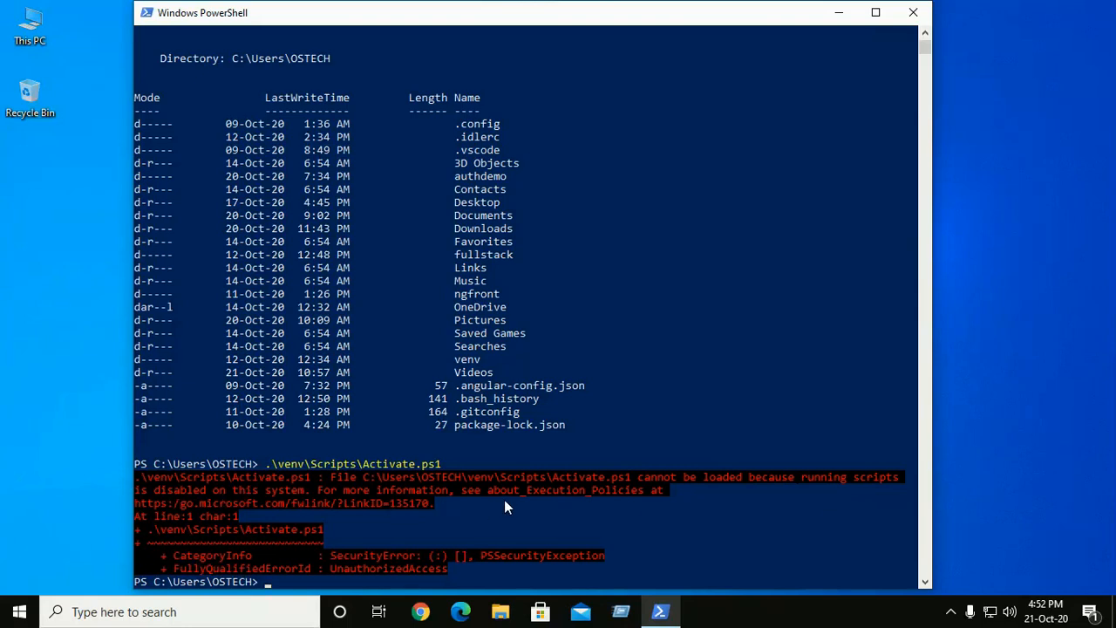
mouse_move(593, 502)
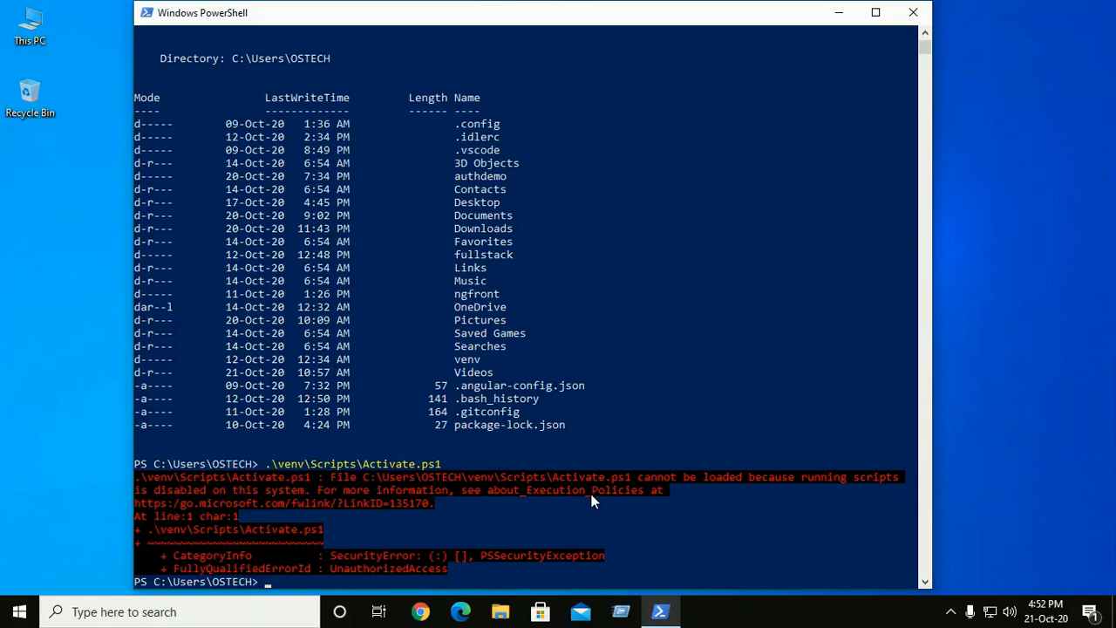
mouse_move(586, 512)
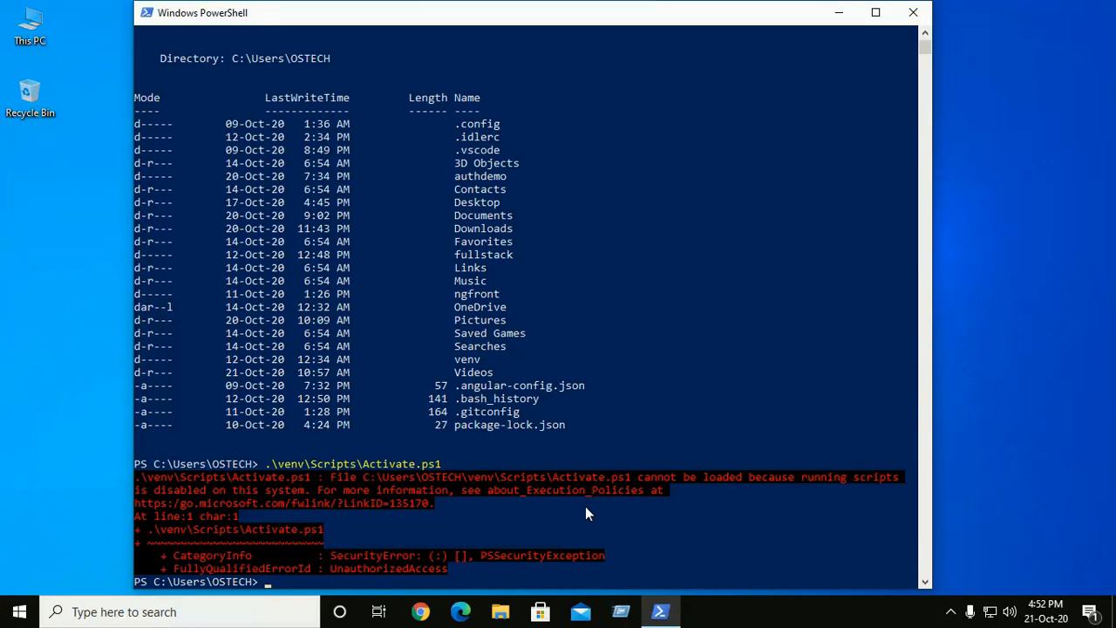
mouse_move(270, 485)
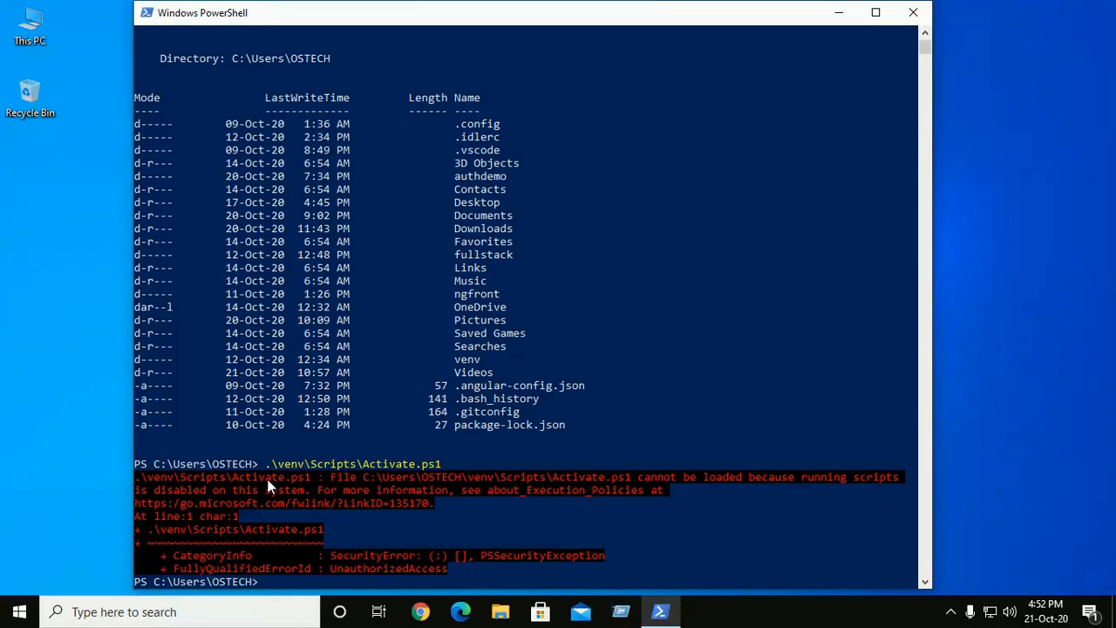
mouse_move(19, 610)
text(p)
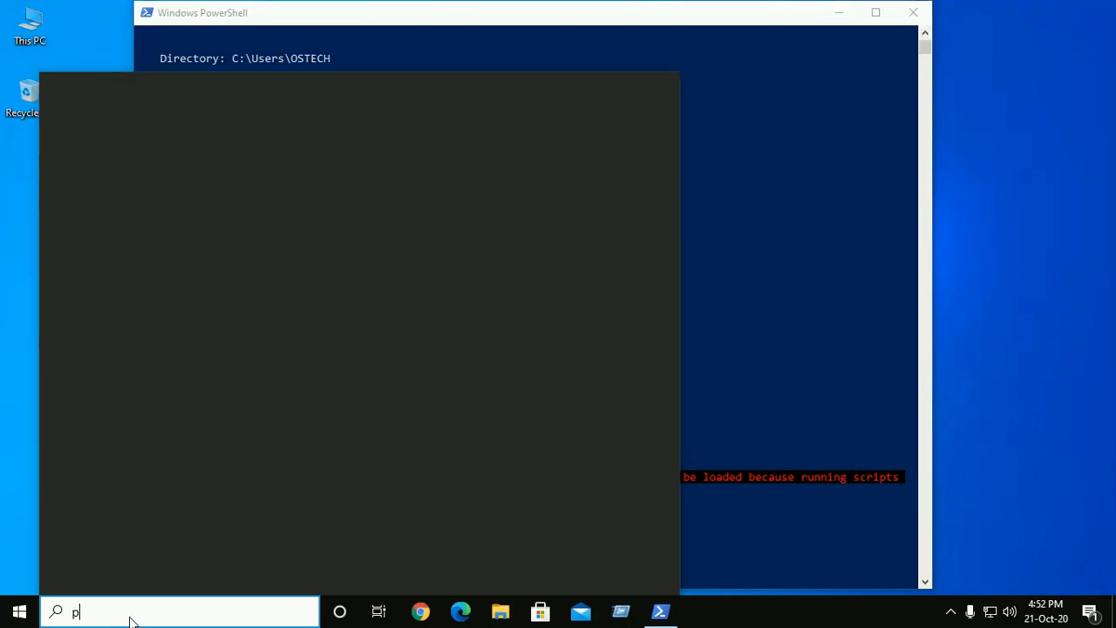
- Search for pow and bring up Run as administrator for Windows PowerShell
text(ow)
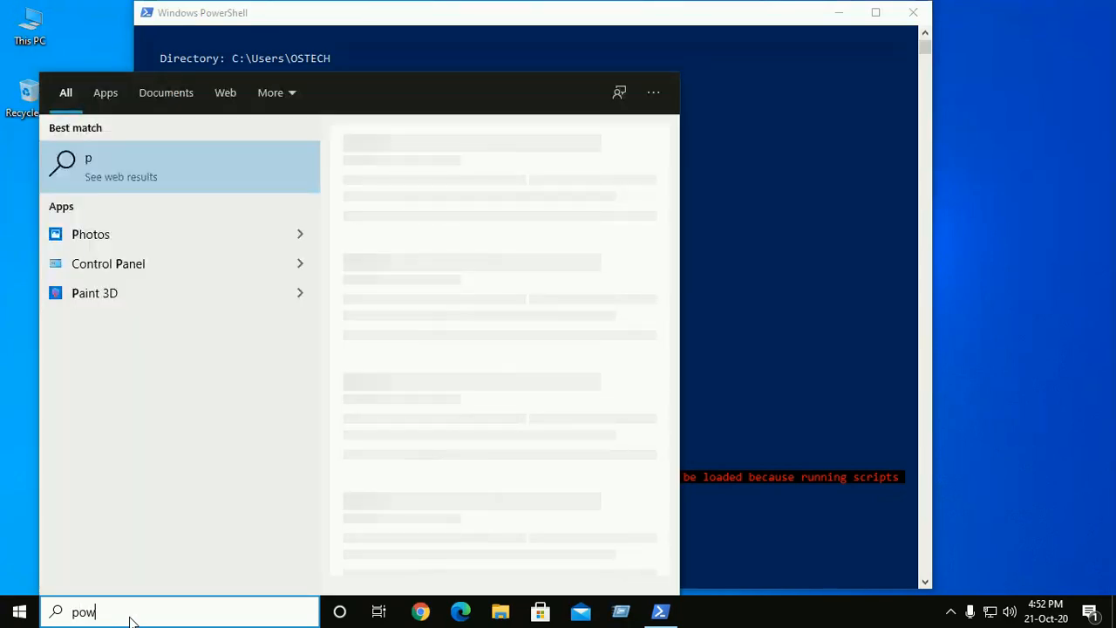
text(ow)
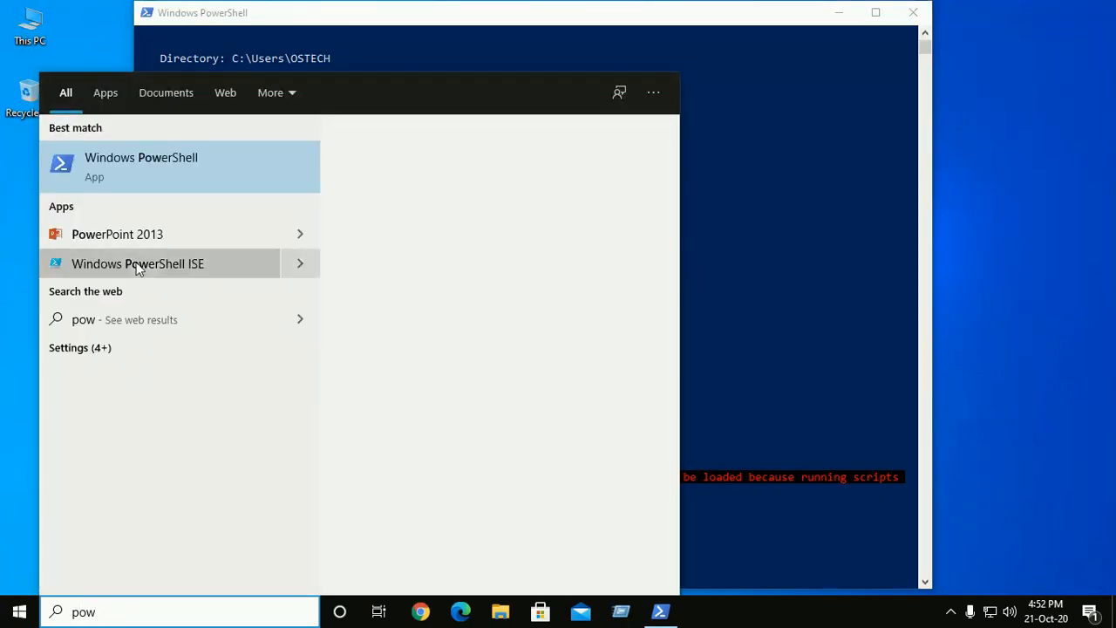
mouse_move(224, 166)
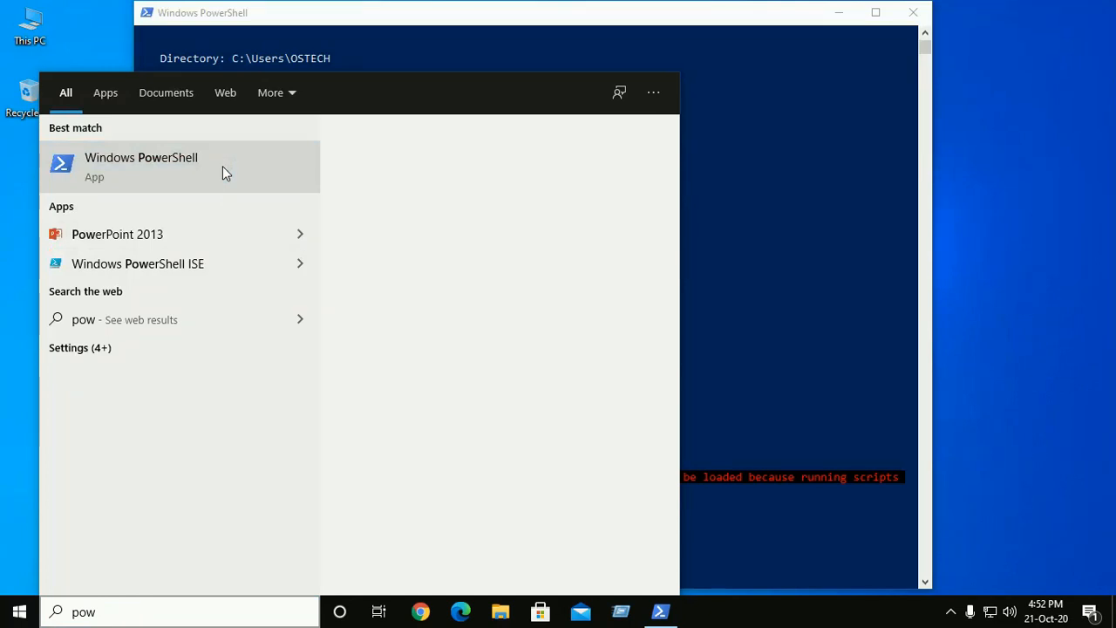
right_click(139, 165)
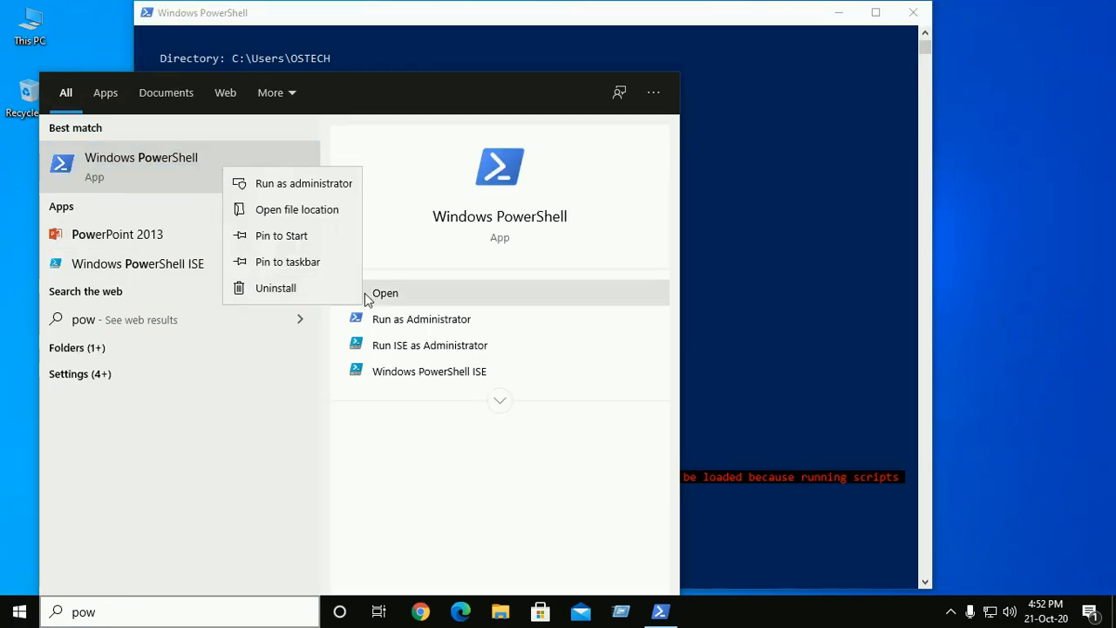
mouse_move(422, 319)
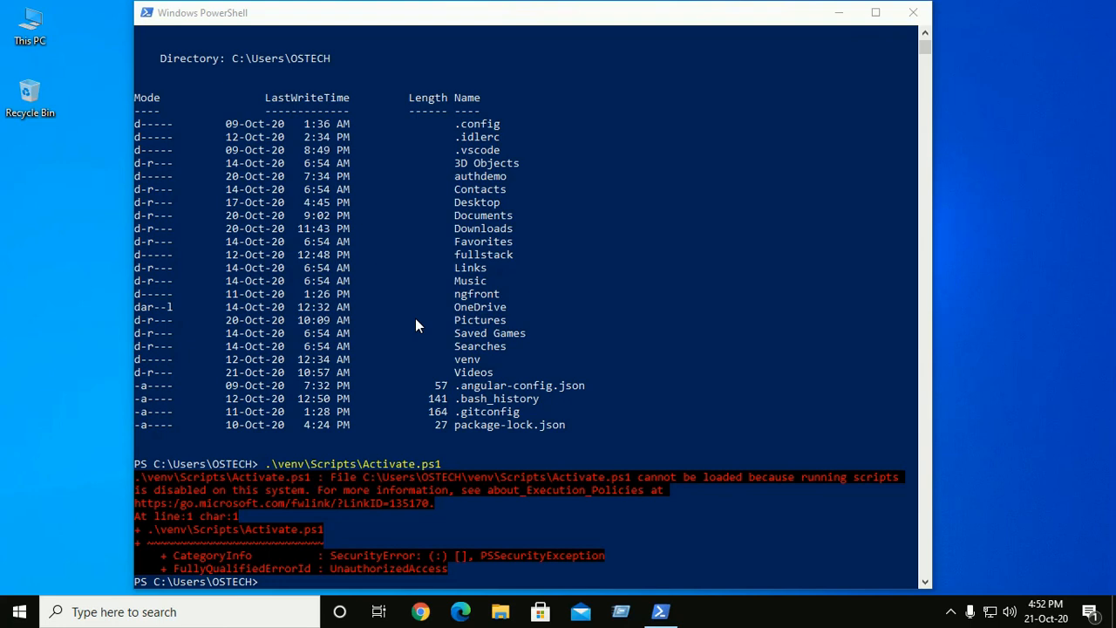
mouse_move(572, 364)
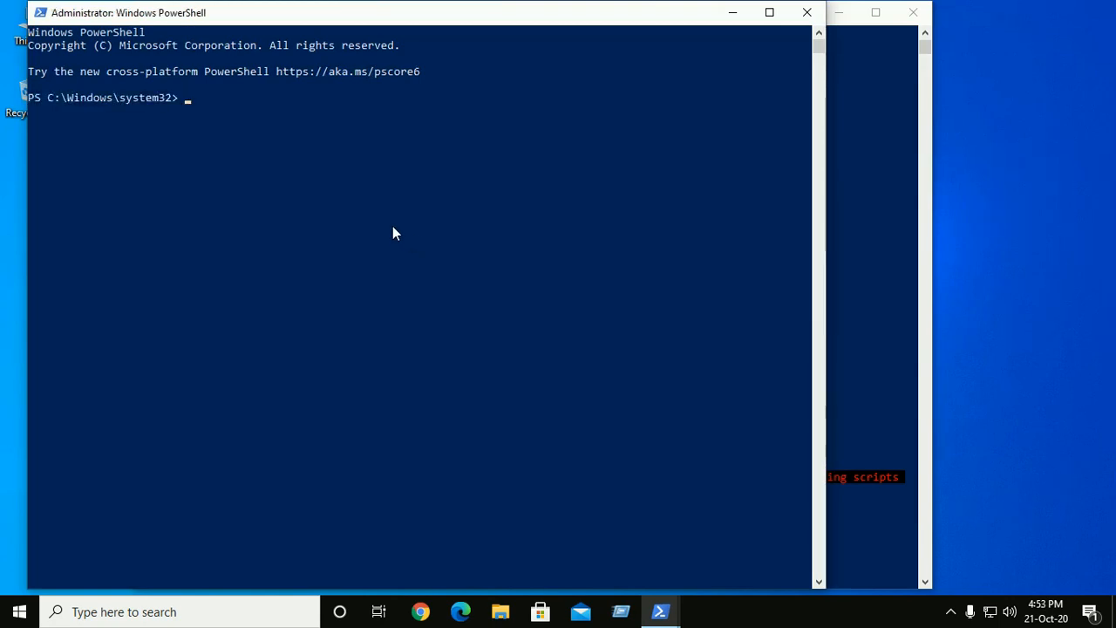
- Run Set-ExecutionPolicy Unrestricted in the admin session and confirm with Y
text(set)
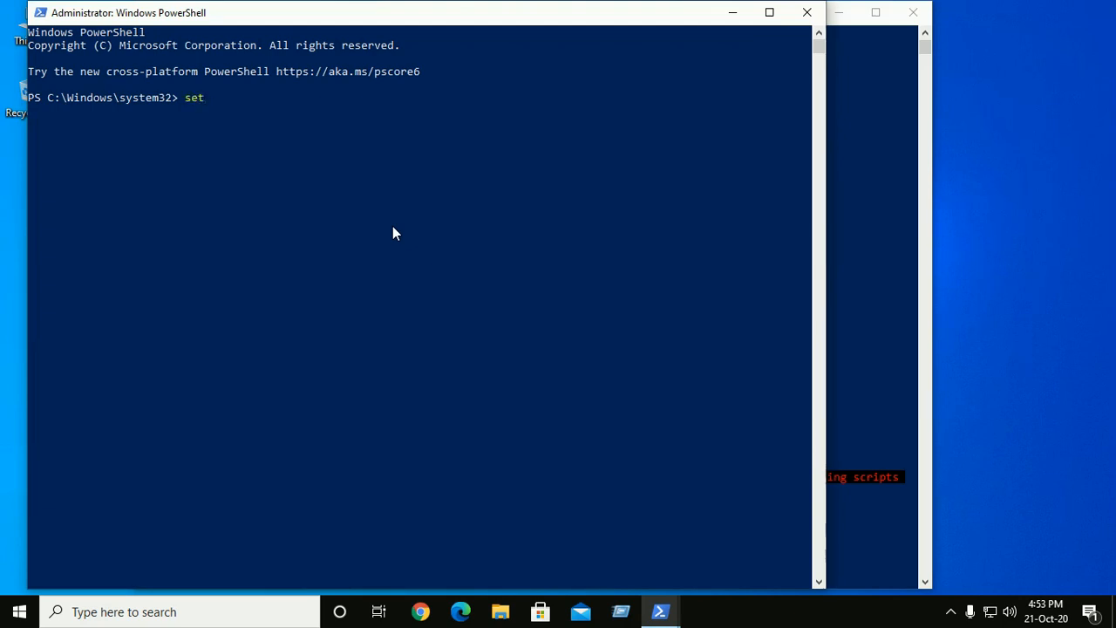
text(-EtwTraceSession)
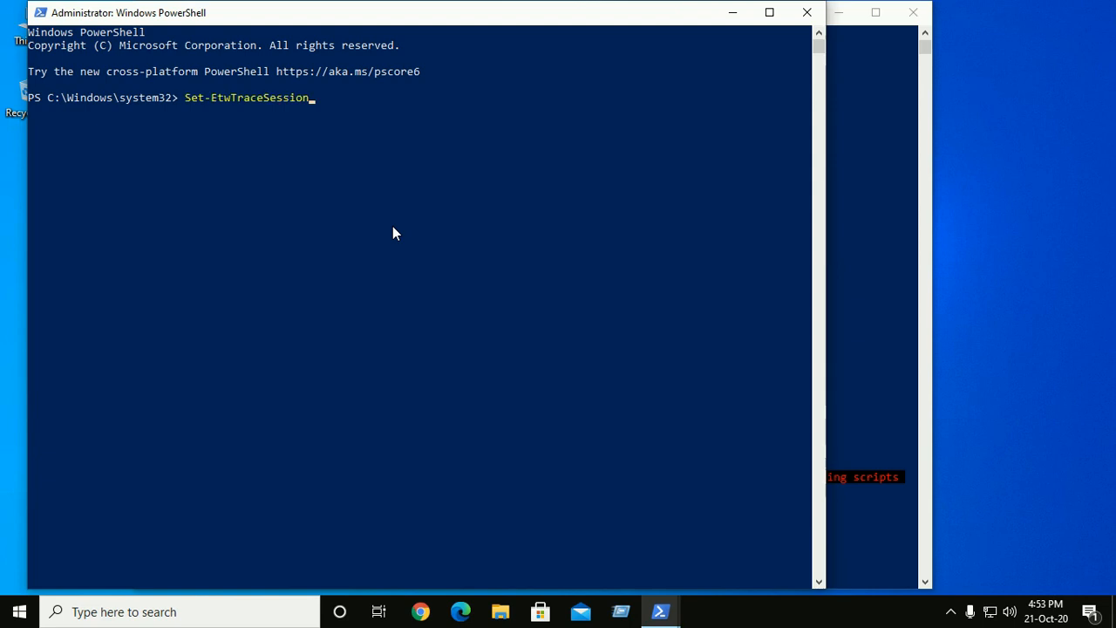
text(Set-ExecutionPolicy)
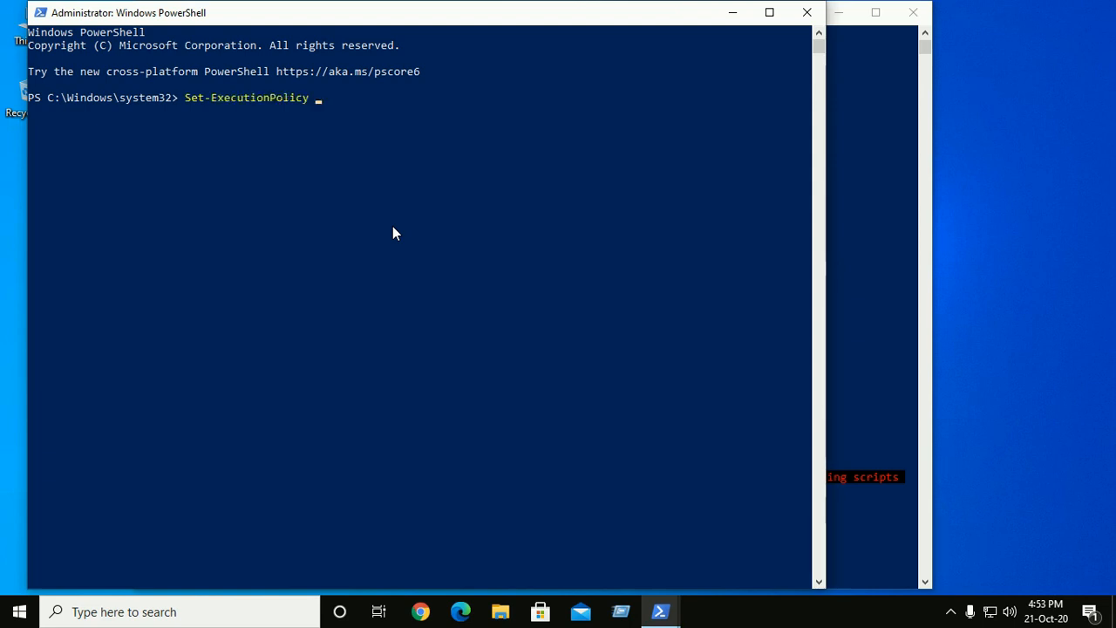
text(Un)
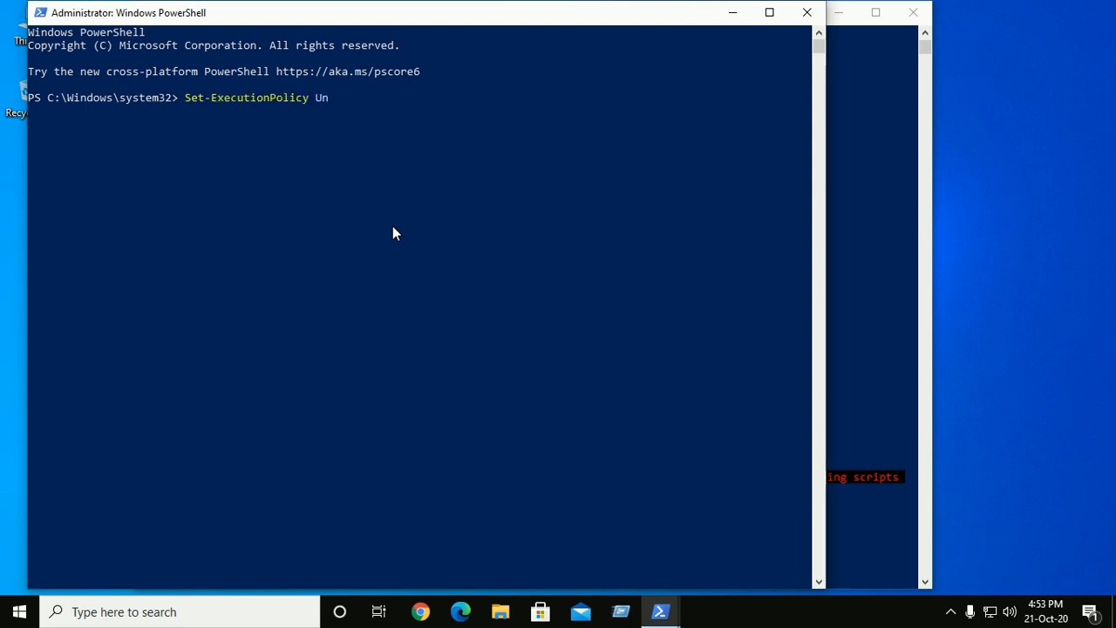
text(restricted)
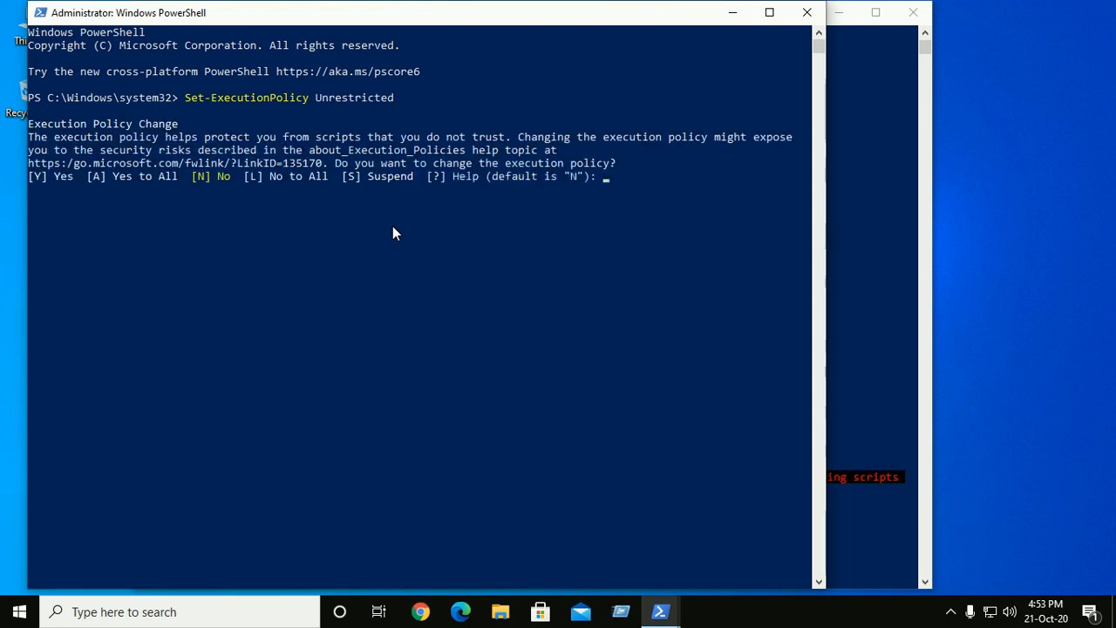
text(Y)
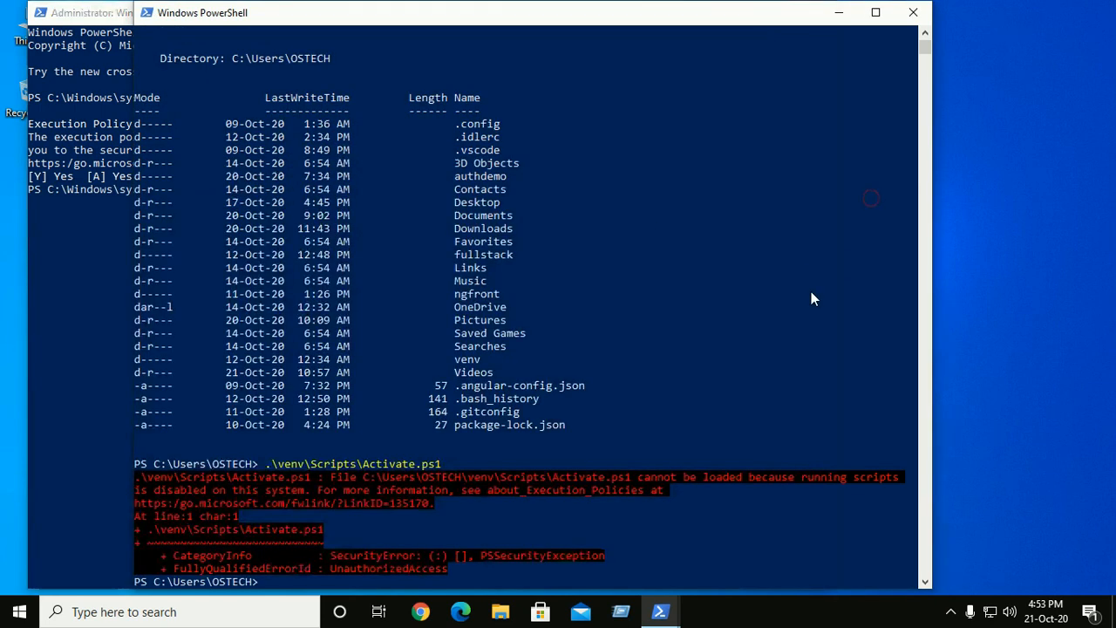
mouse_move(657, 575)
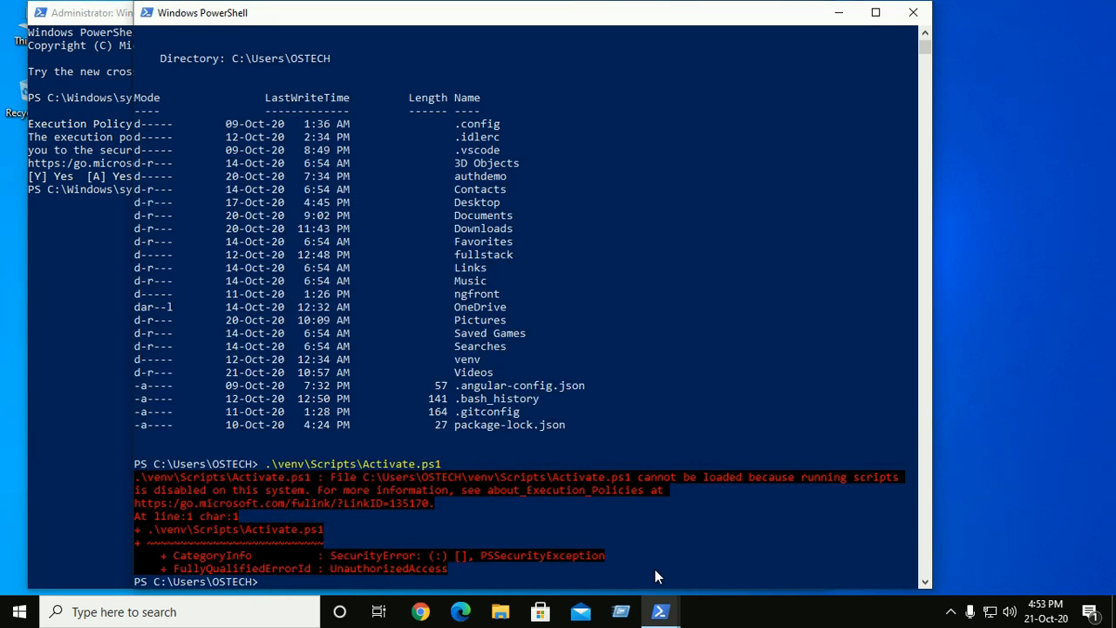
- Re-run .\venv\Scripts\Activate.ps1 so the prompt gains the (venv) prefix
text(.\venv\Scripts\Activate.ps1)
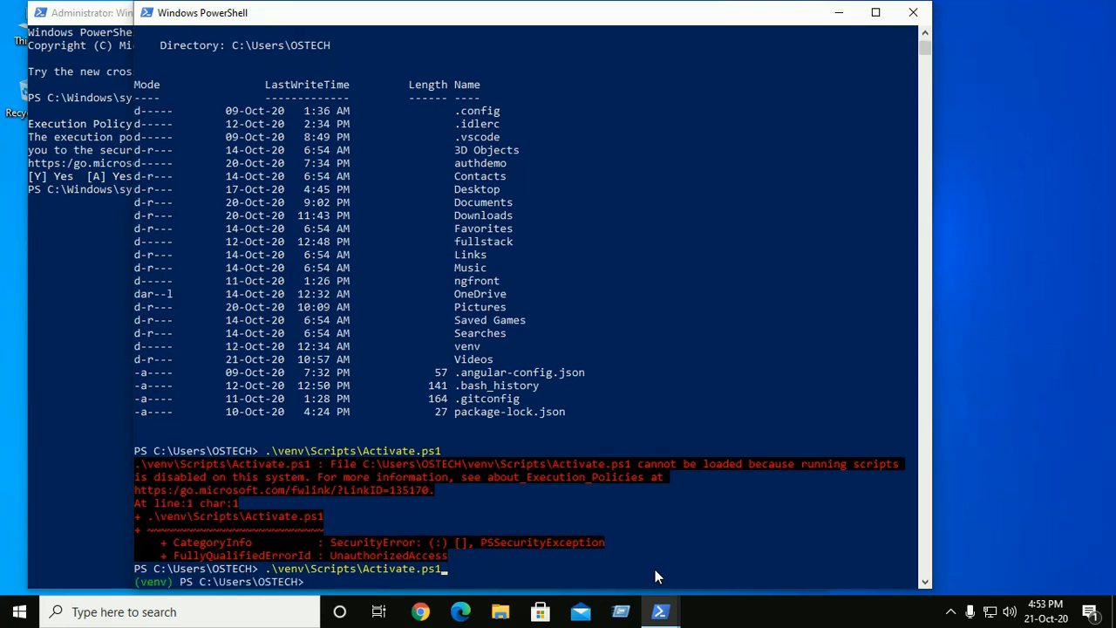
mouse_move(913, 12)
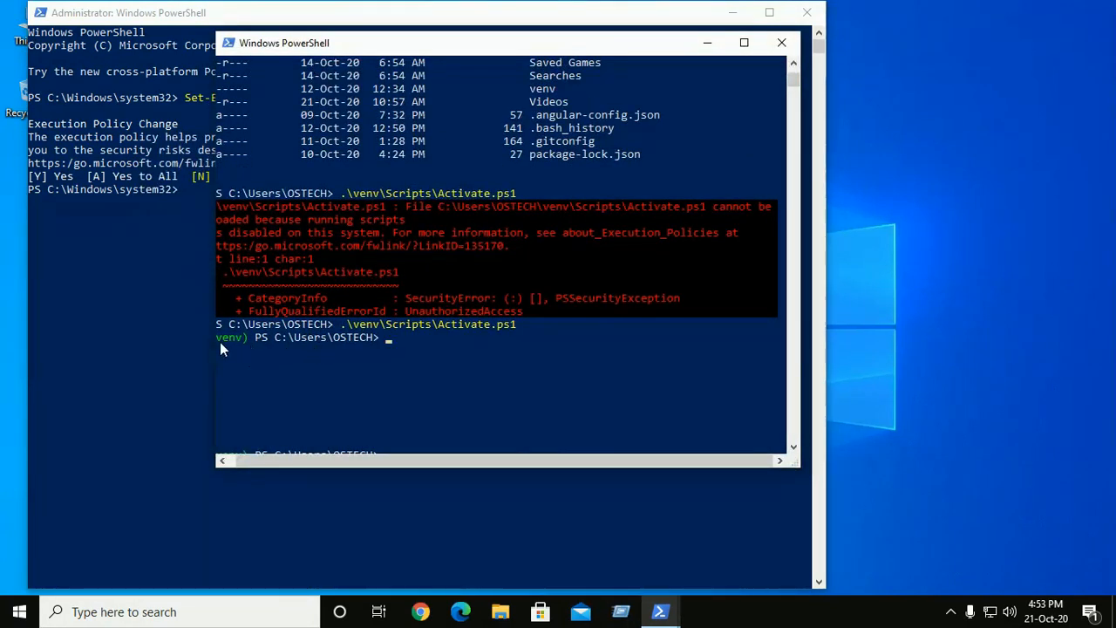
mouse_move(575, 394)
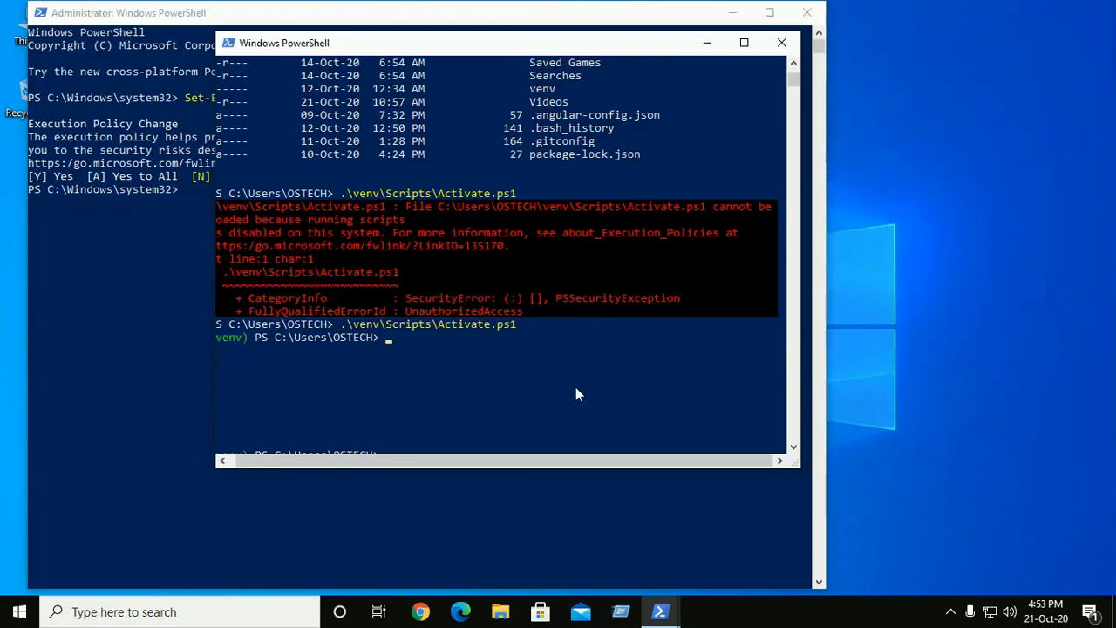
scroll(down, 3)
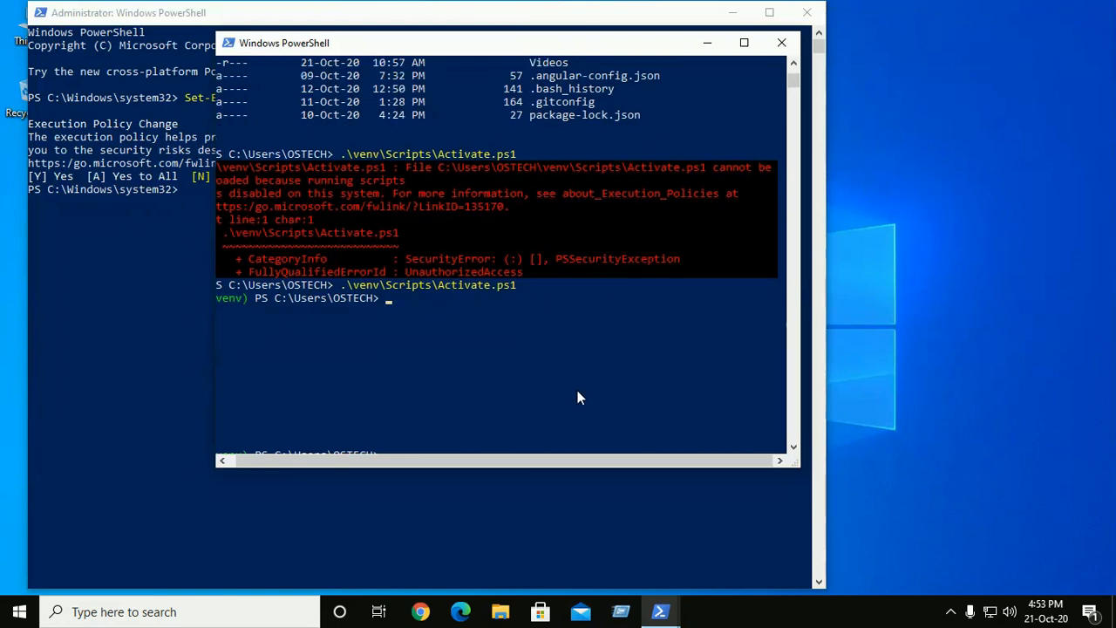